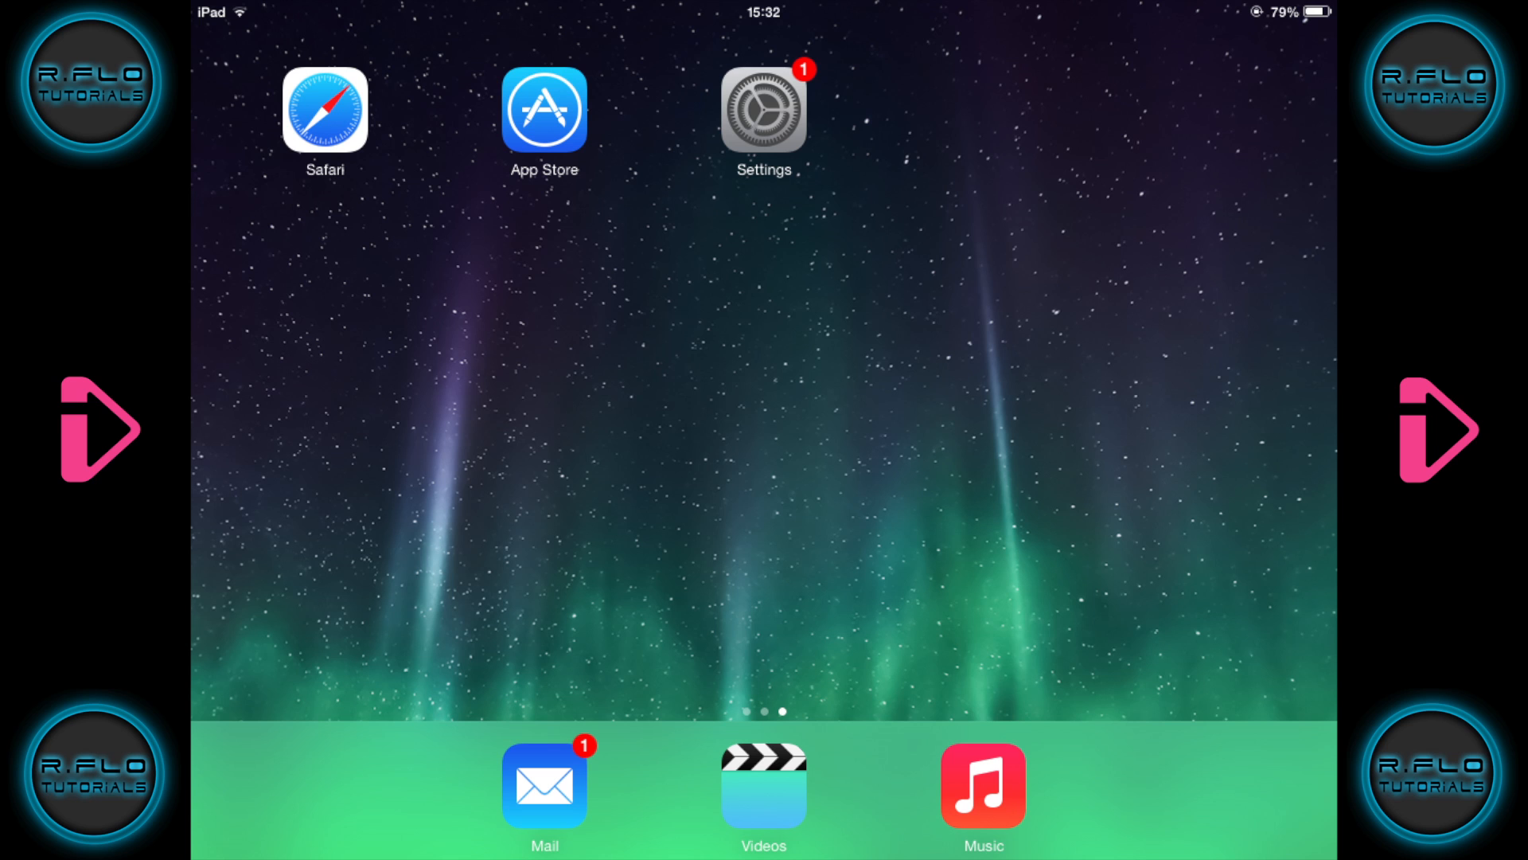
Step: Search the App Store for "hola" to find the Hola app
click(544, 110)
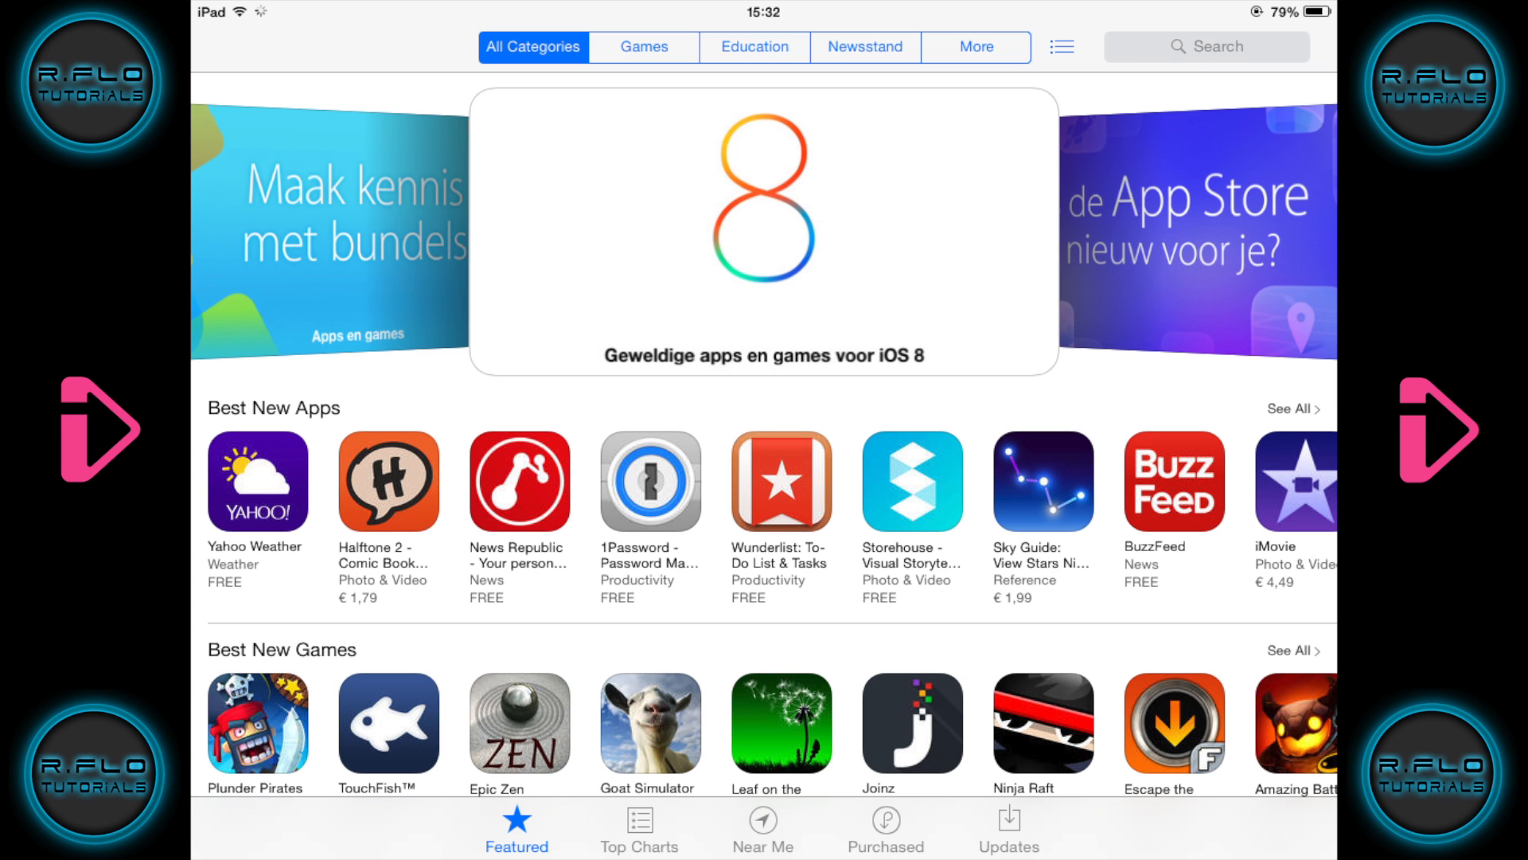
text(hola)
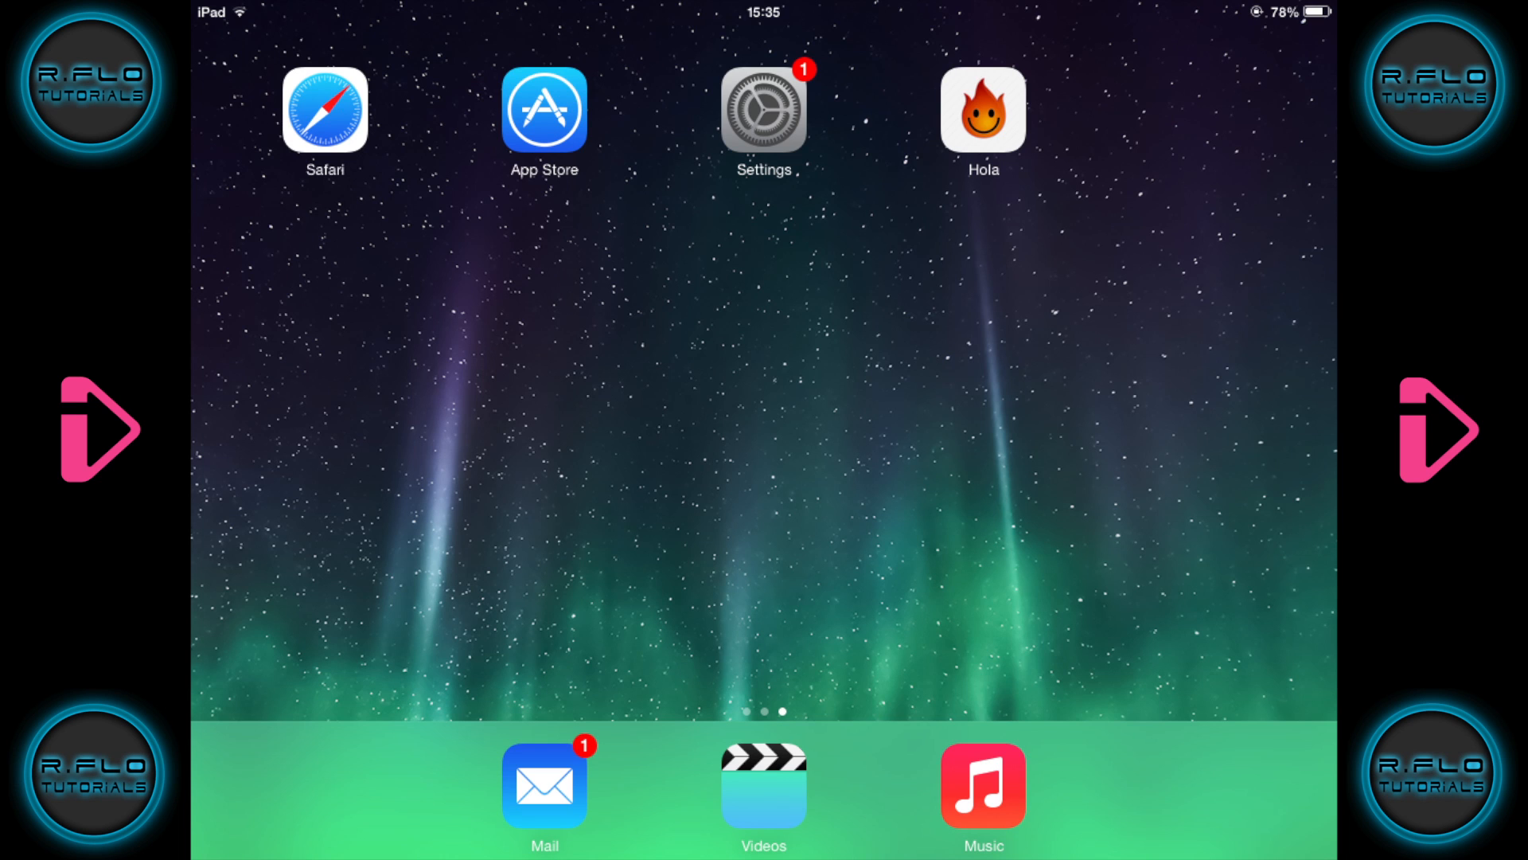
Step: Launch Hola, pass the account screen and agree to install its VPN settings
click(983, 108)
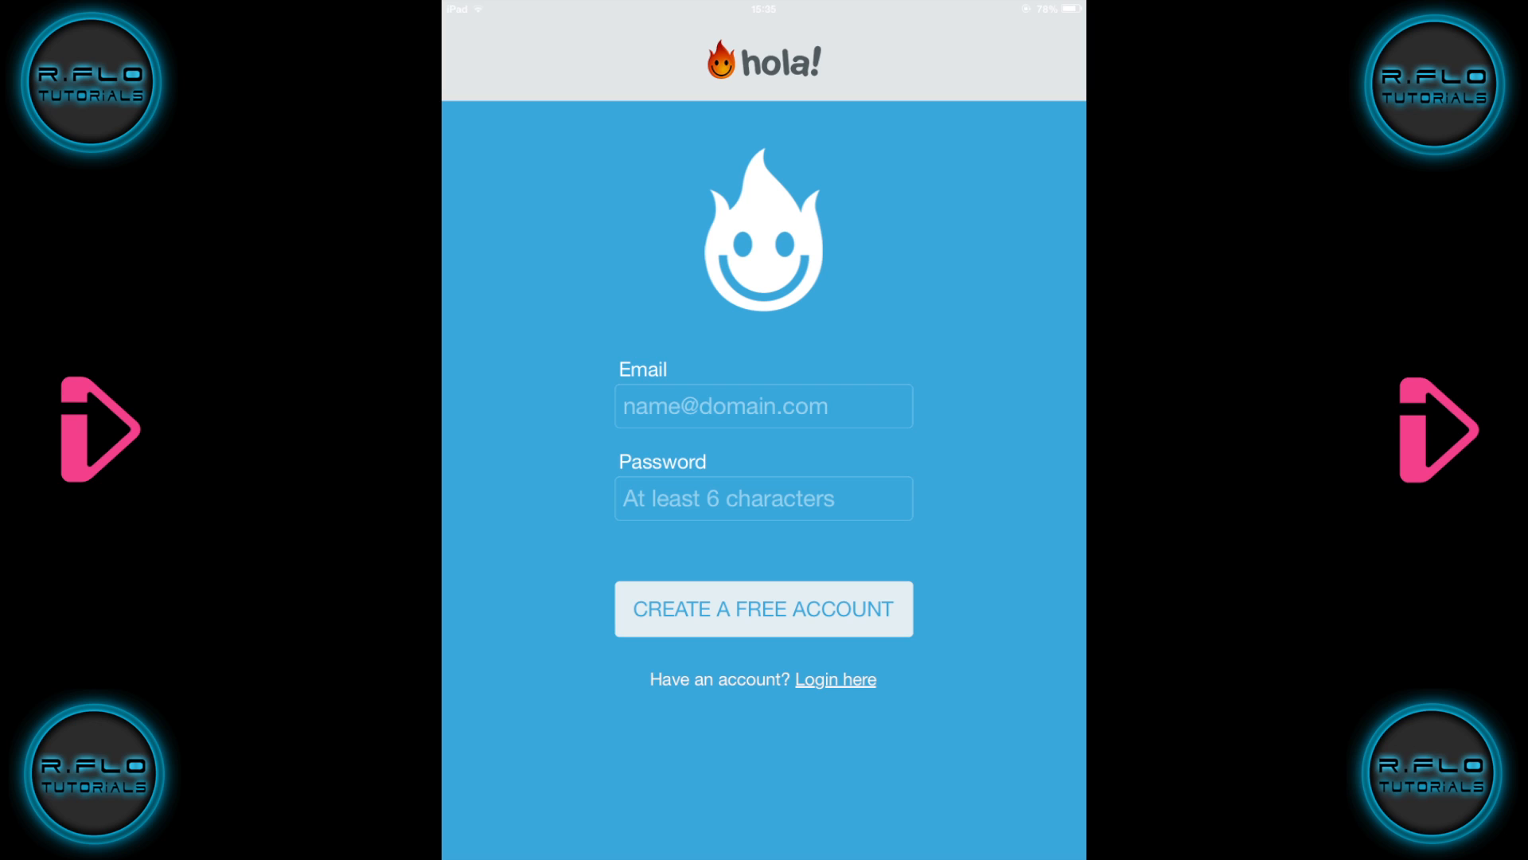
click(763, 608)
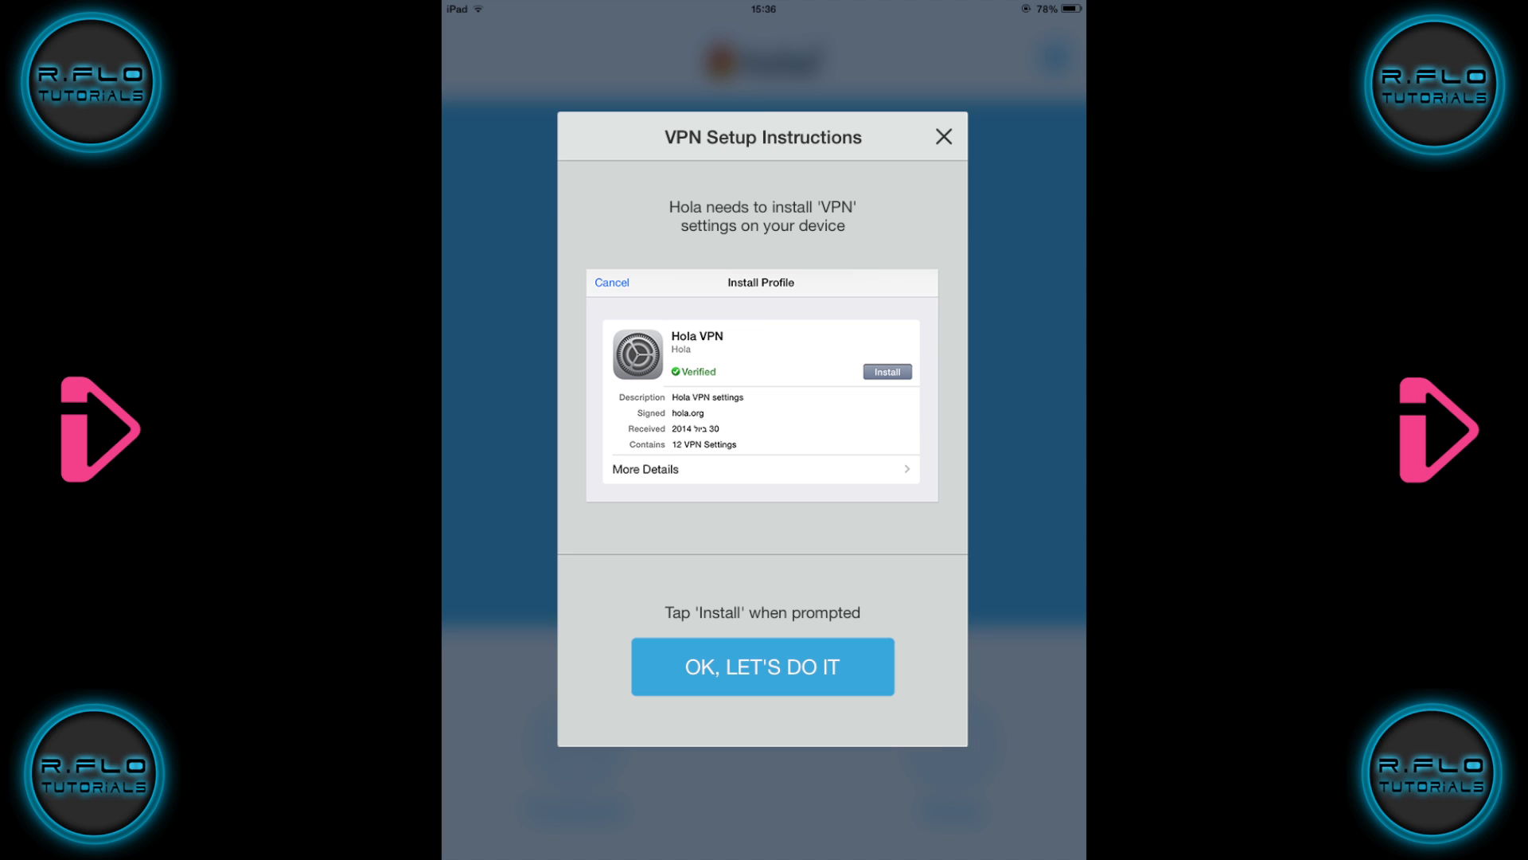
click(763, 667)
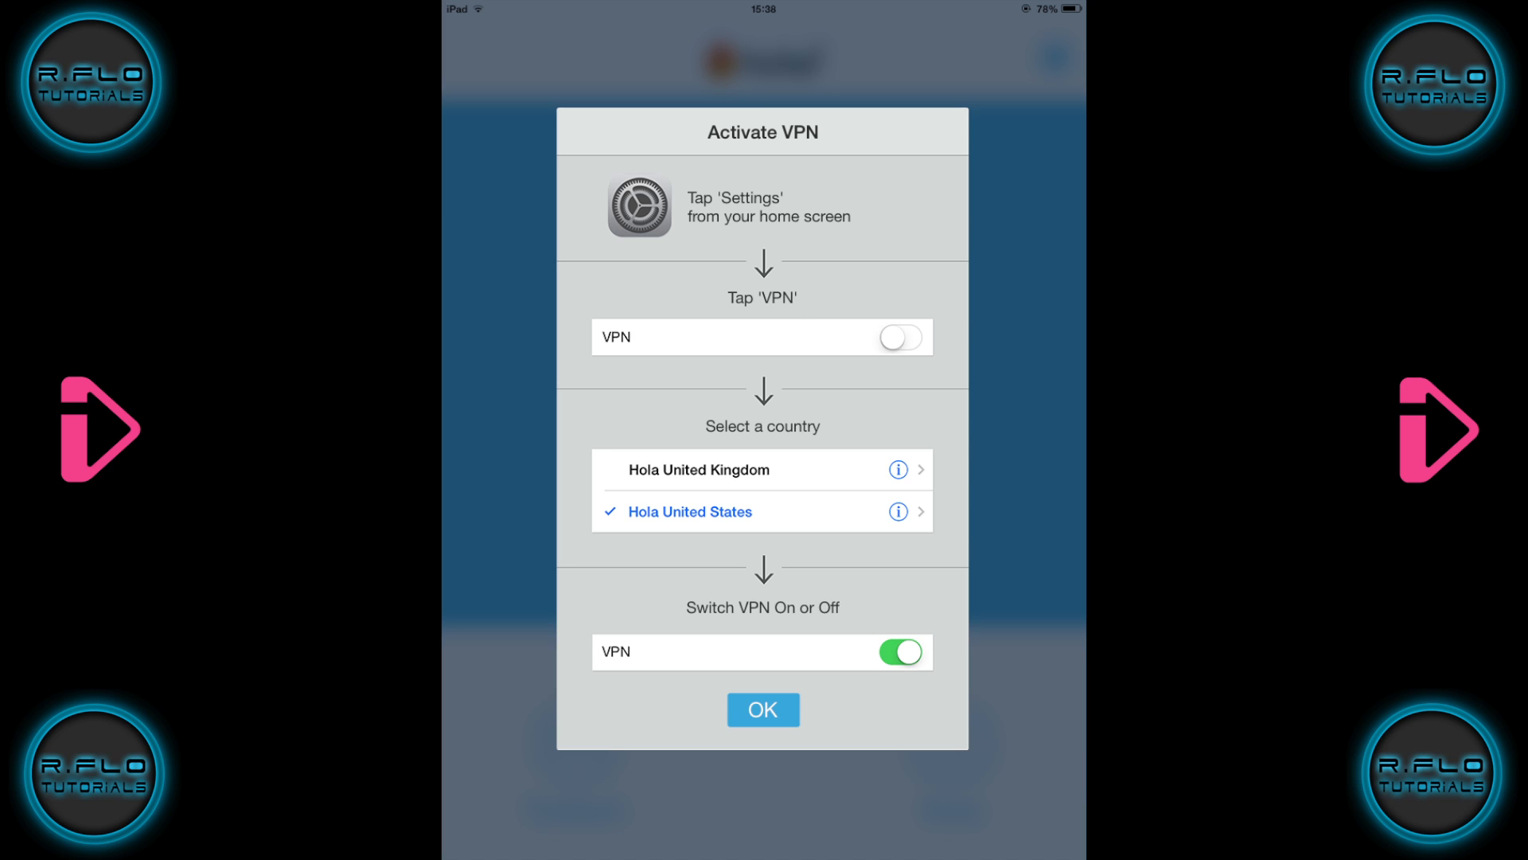
click(763, 709)
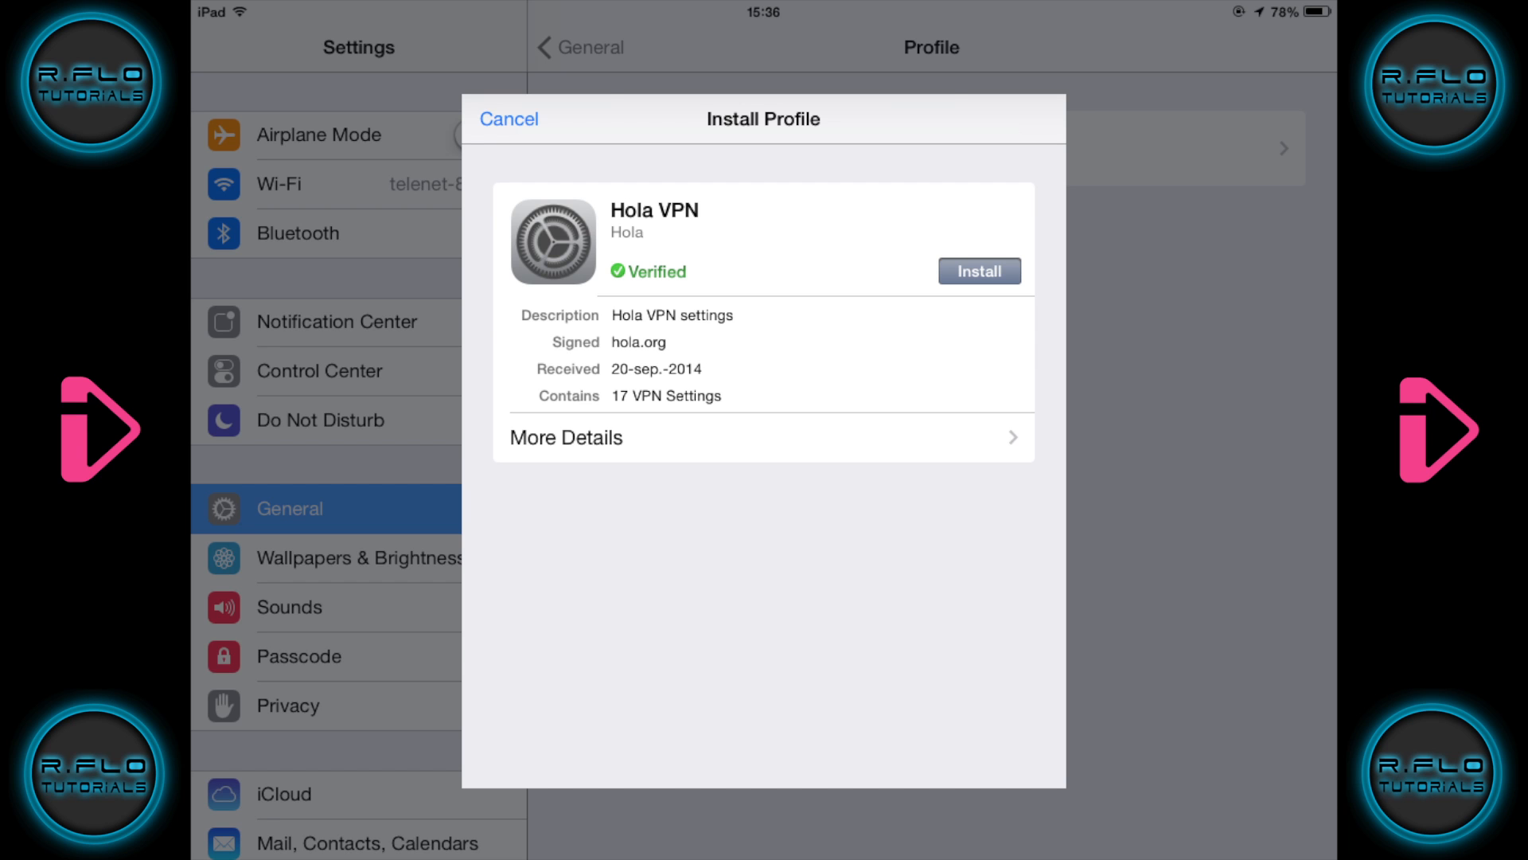
Step: Install the Hola VPN profile, consenting on the warning screen
click(979, 270)
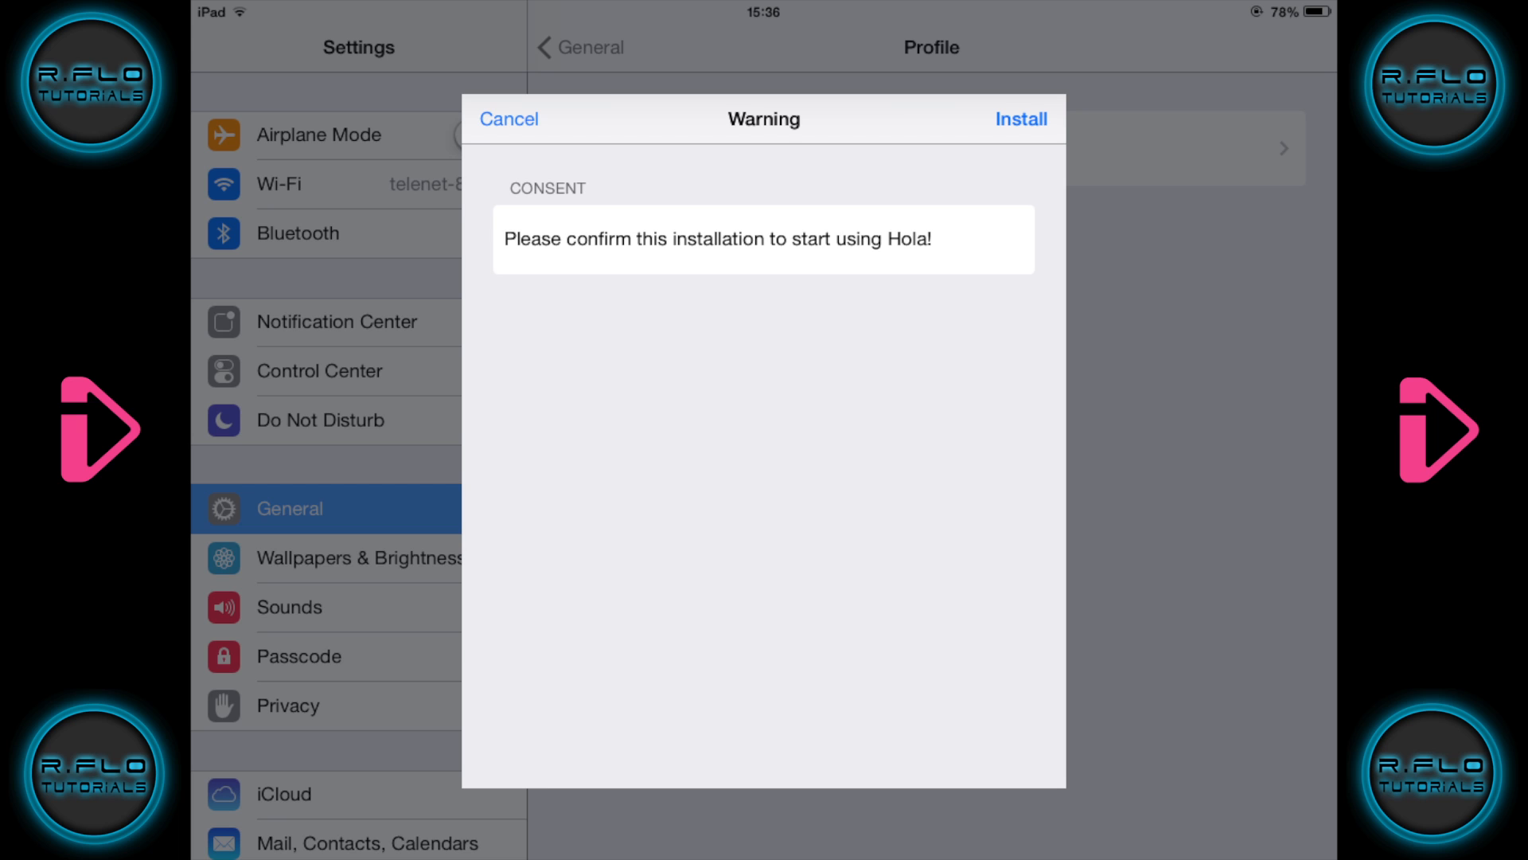
click(1019, 119)
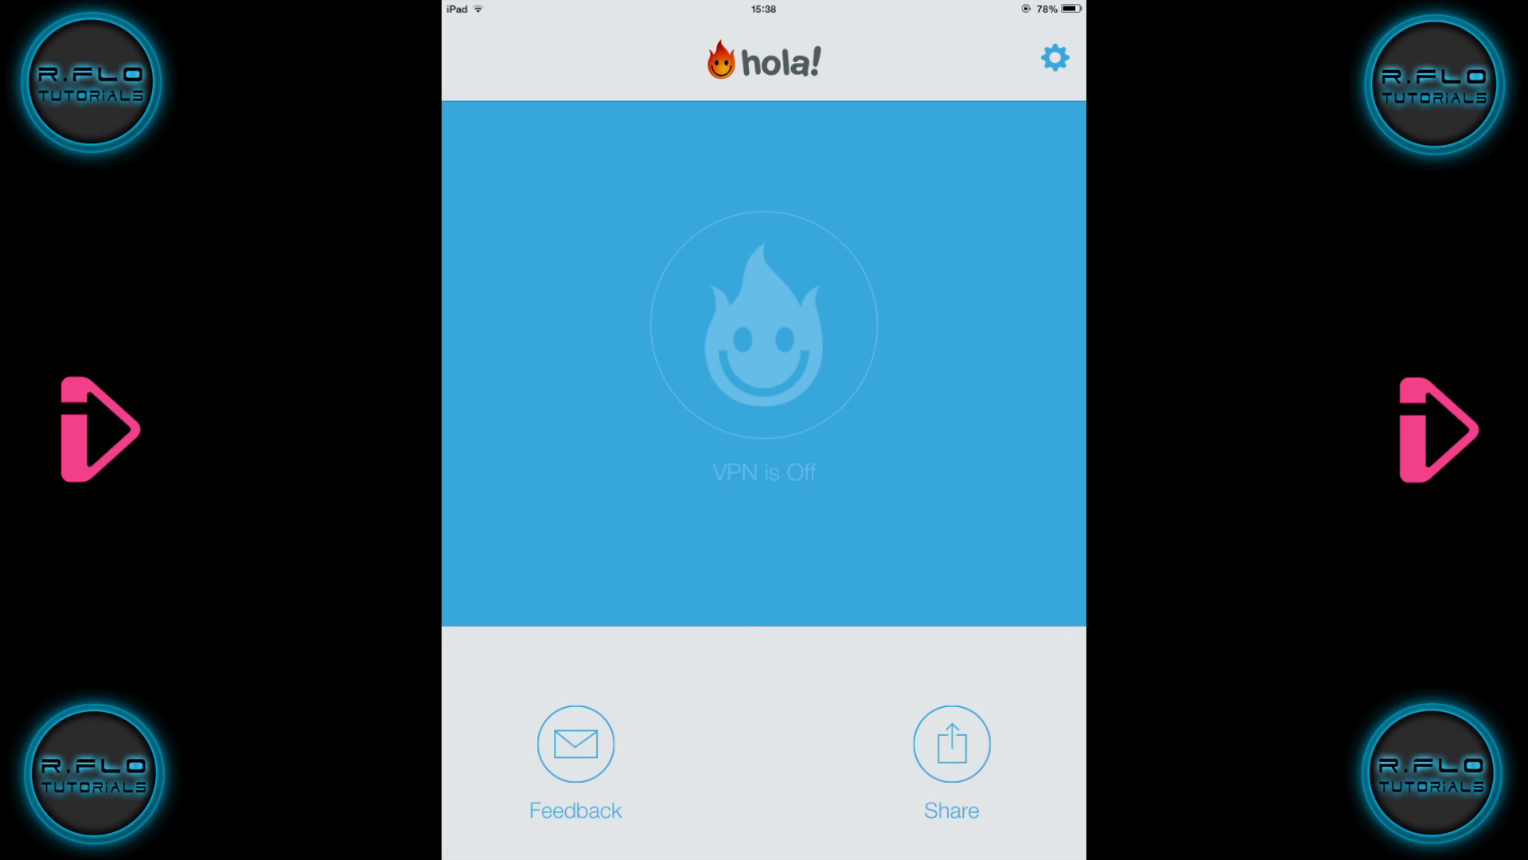
Step: Leave Hola via Home to return toward the Settings profiles list
key(home)
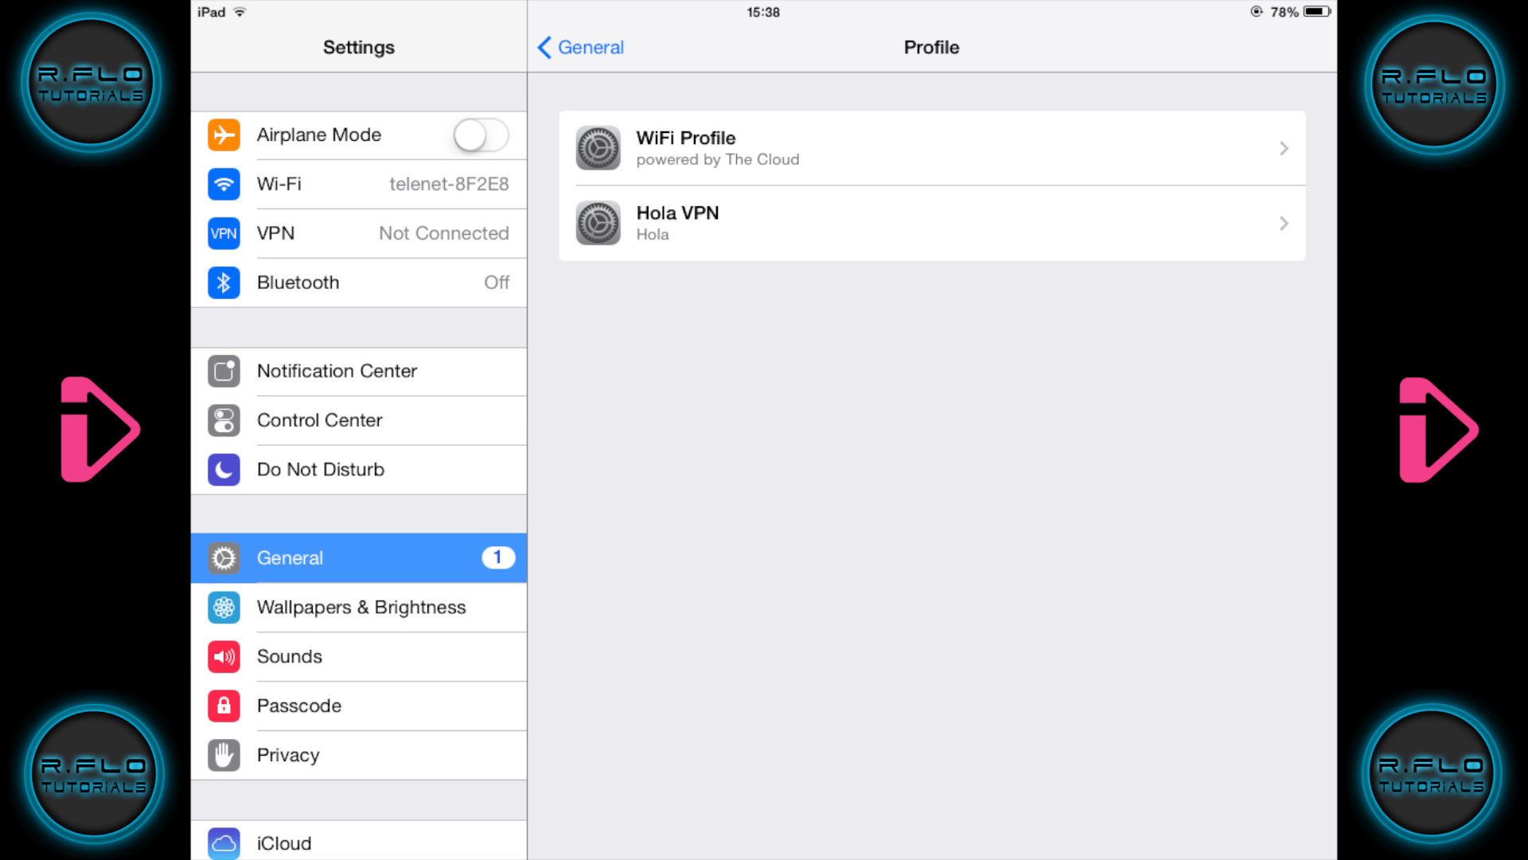
Step: Switch the VPN on with the Hola United Kingdom configuration, then go Home
click(358, 232)
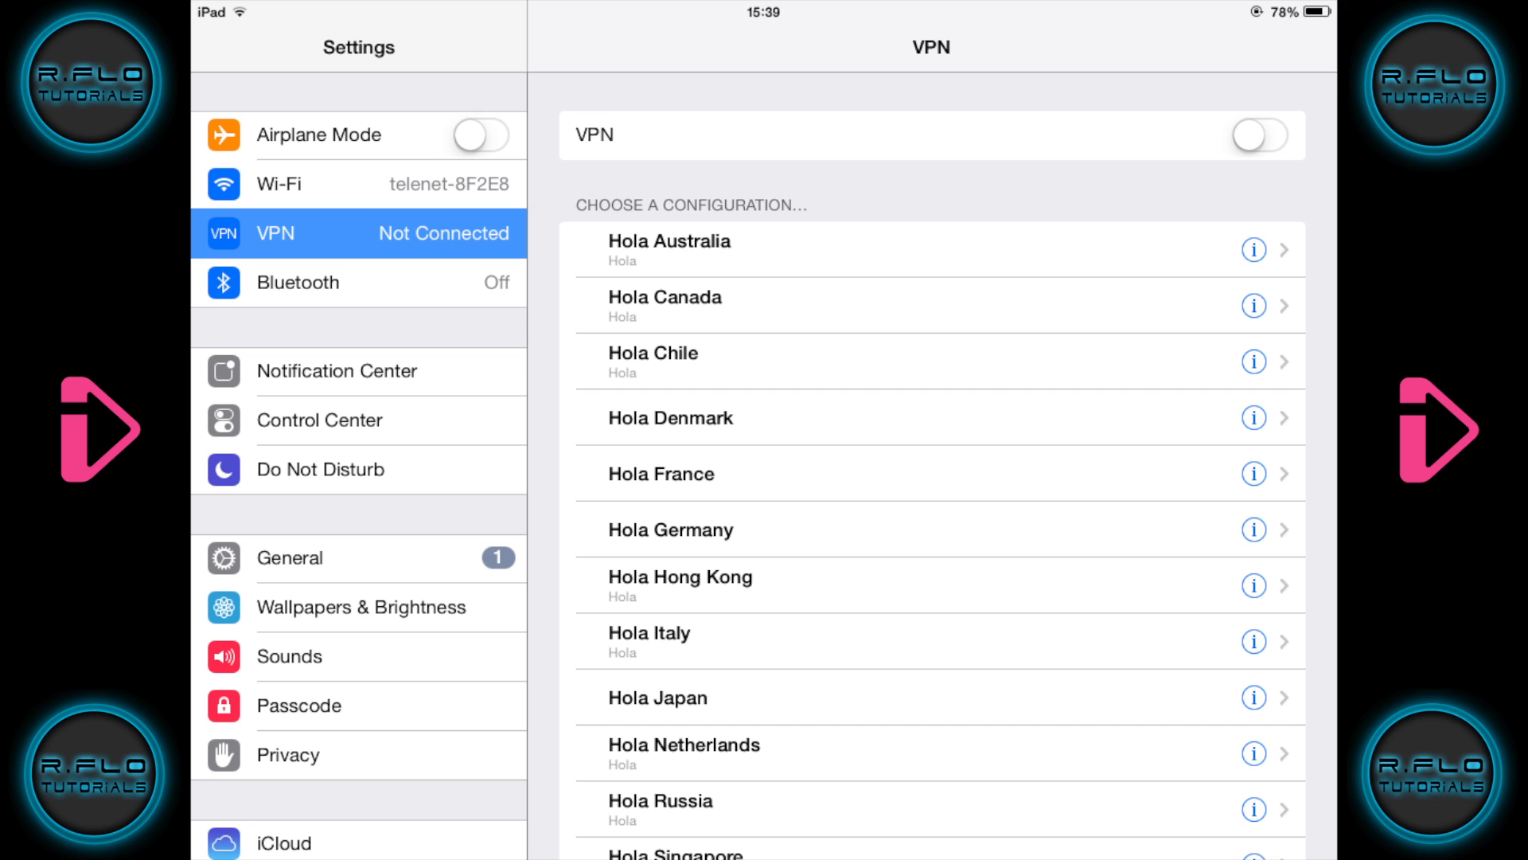
scroll(down, 3)
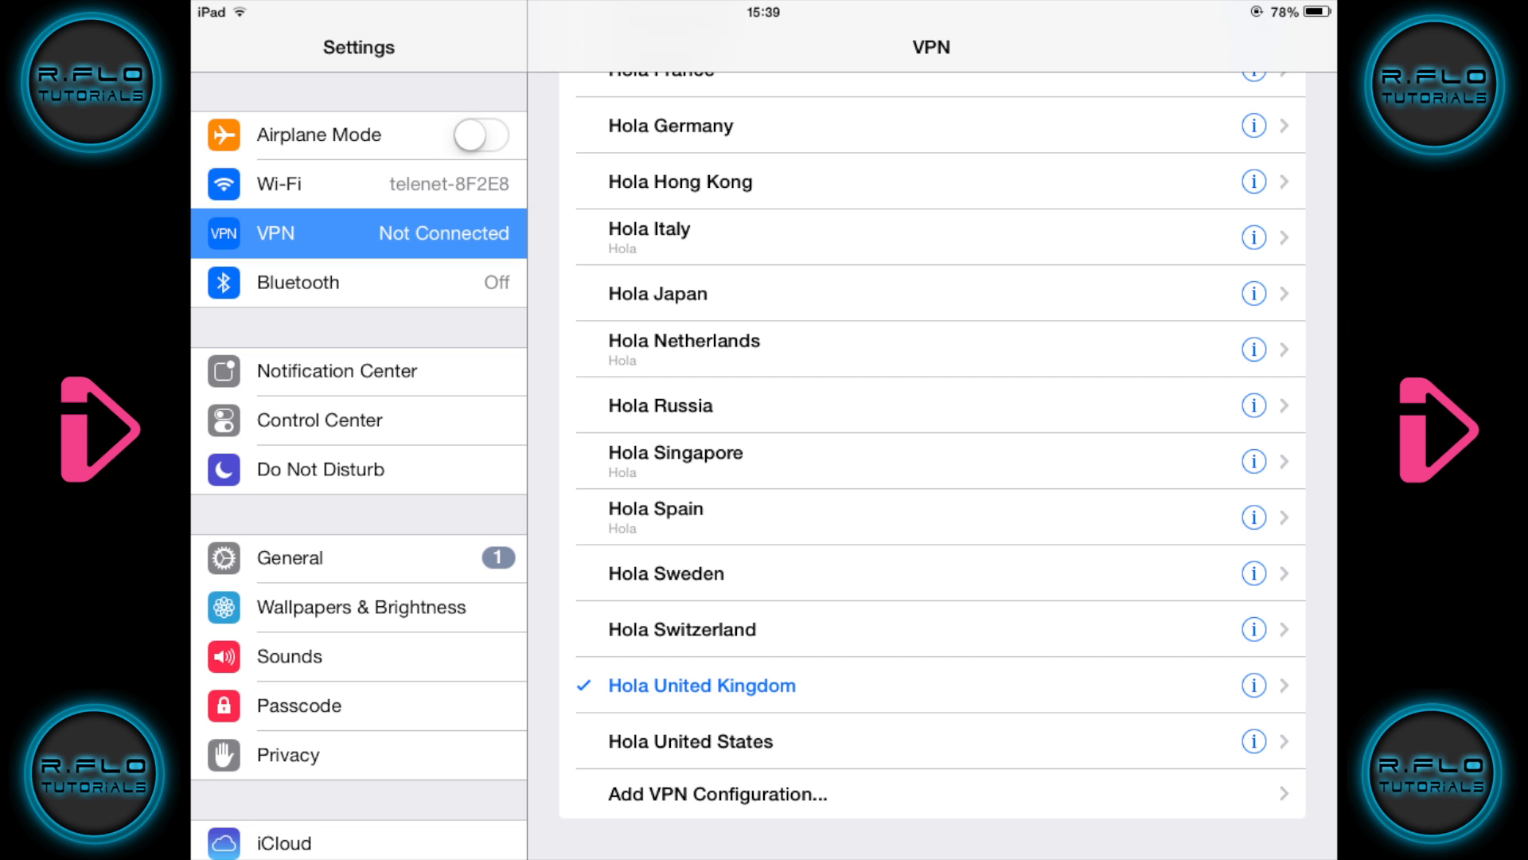
scroll(up, 3)
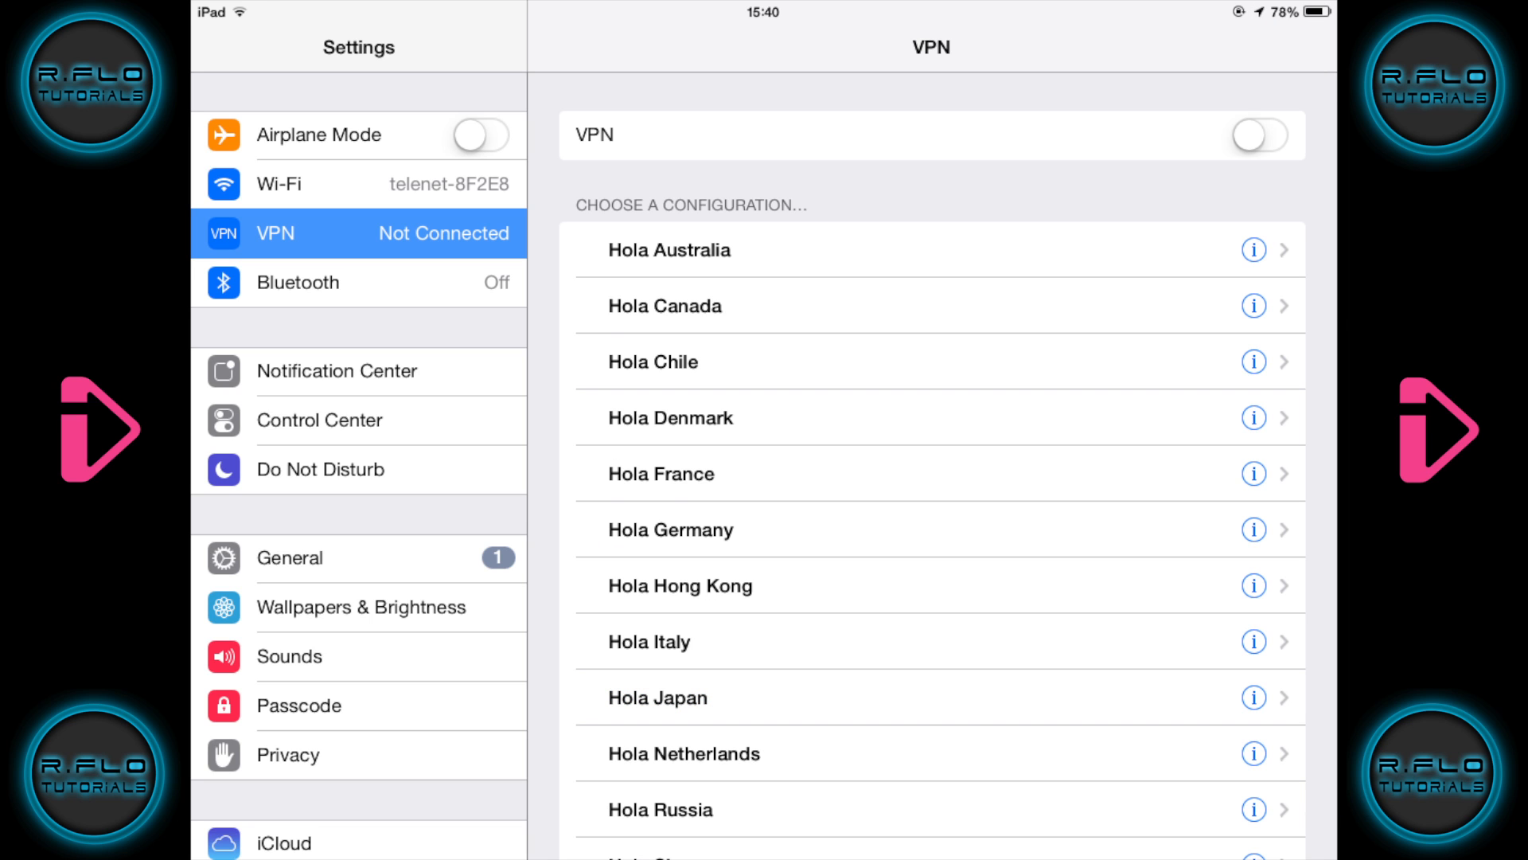
click(1258, 134)
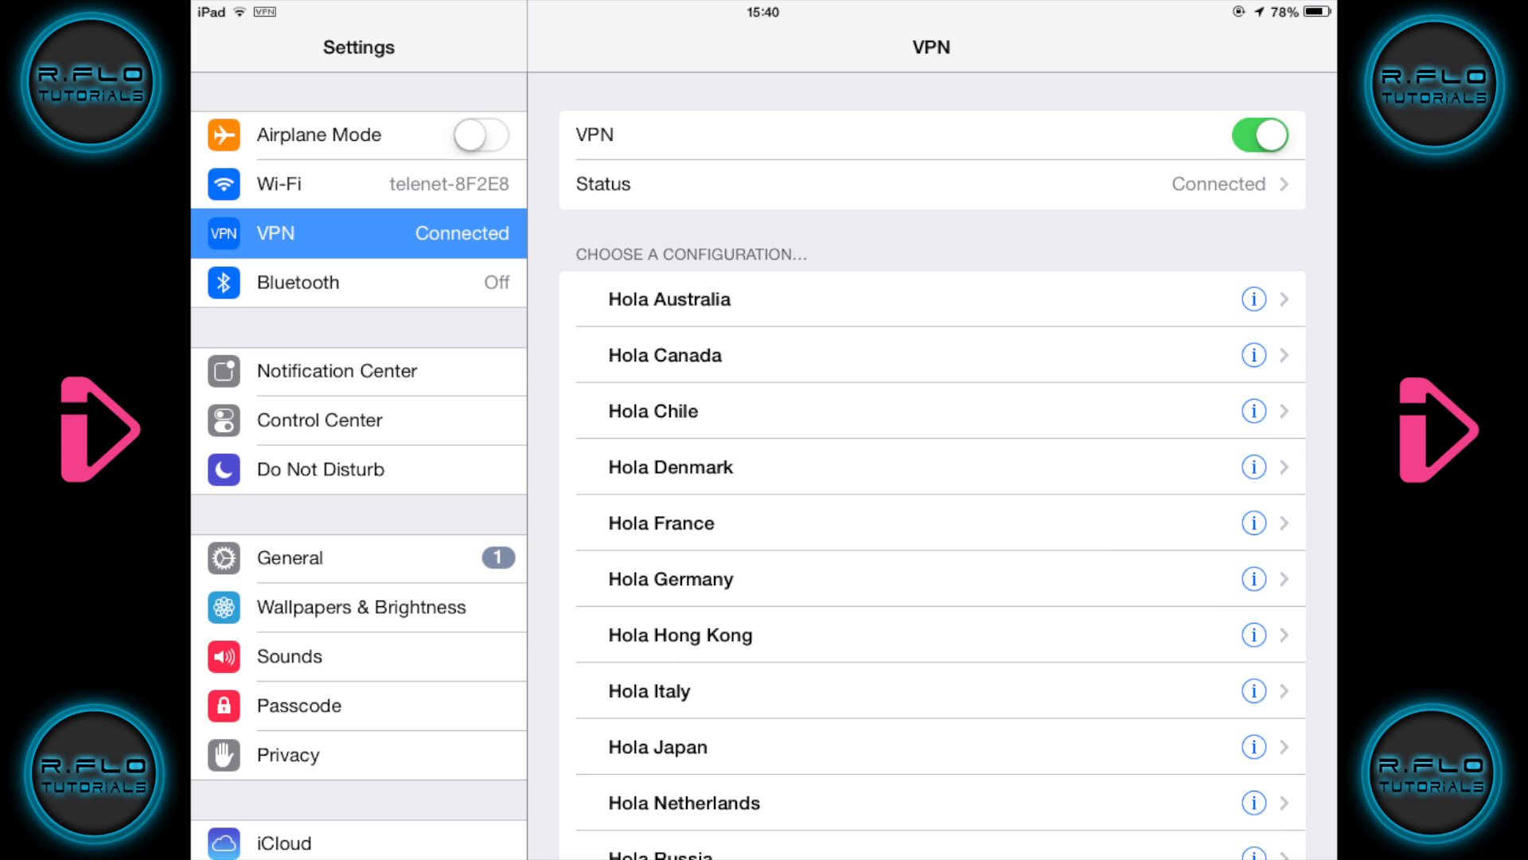
key(home)
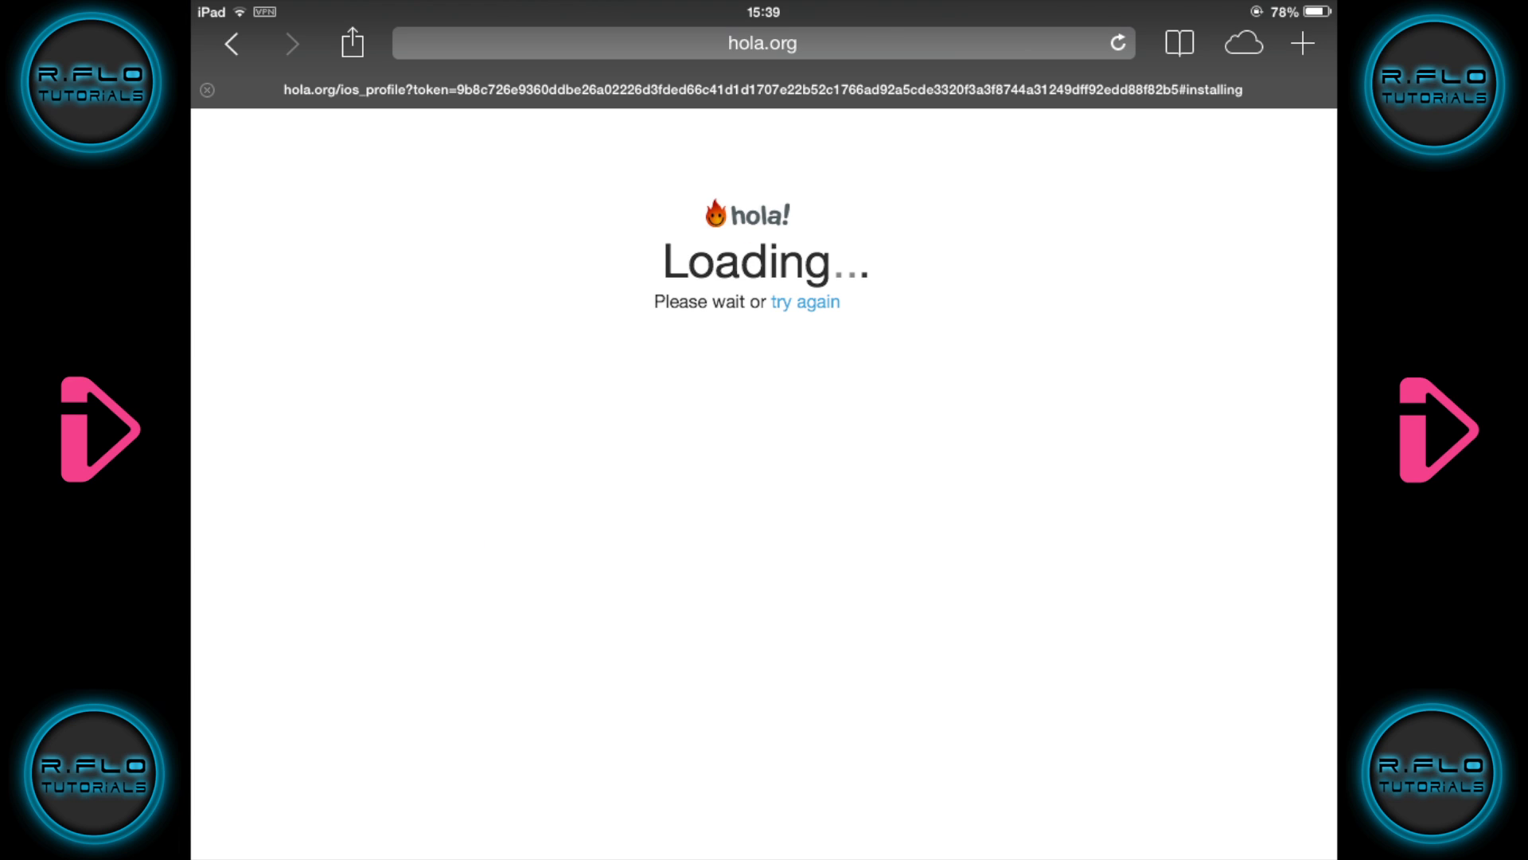
Step: Search "bbc iplayer", open the iPlayer site and the Lorraine Pascale programme page
text(bbc iplayer)
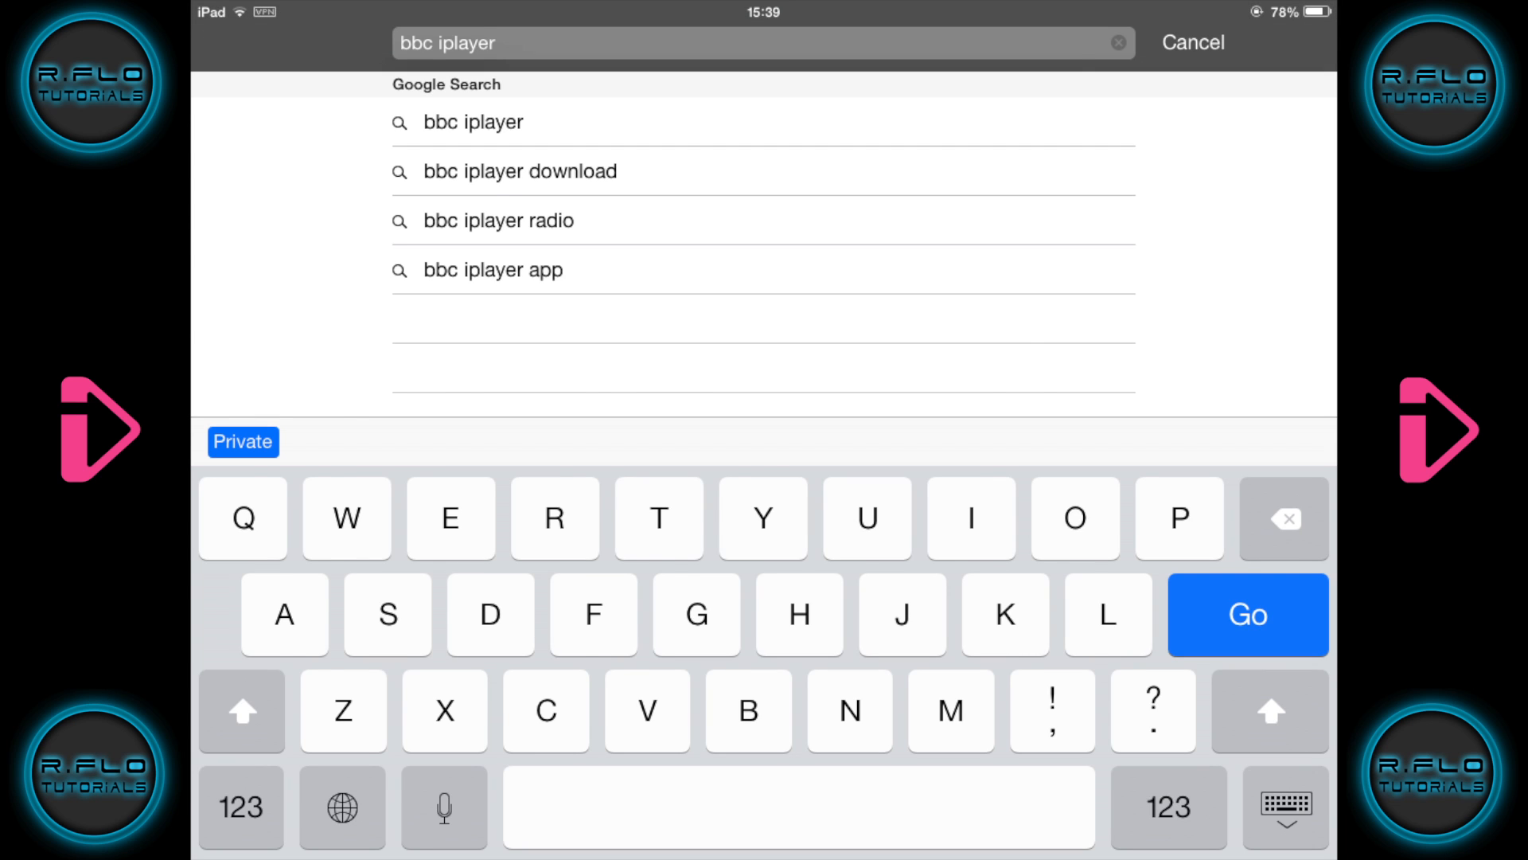
click(1247, 614)
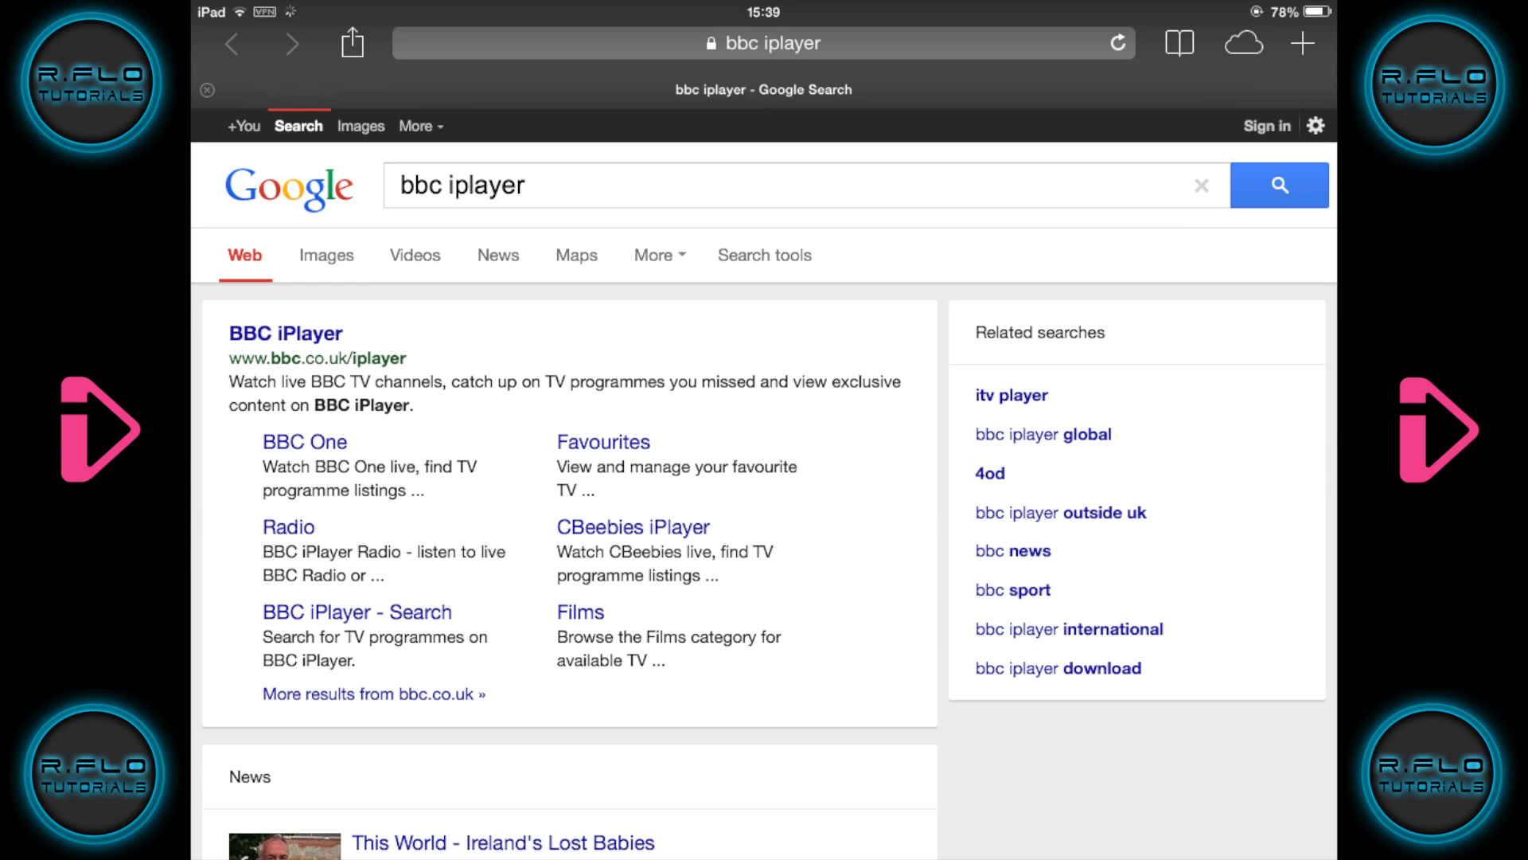
click(285, 333)
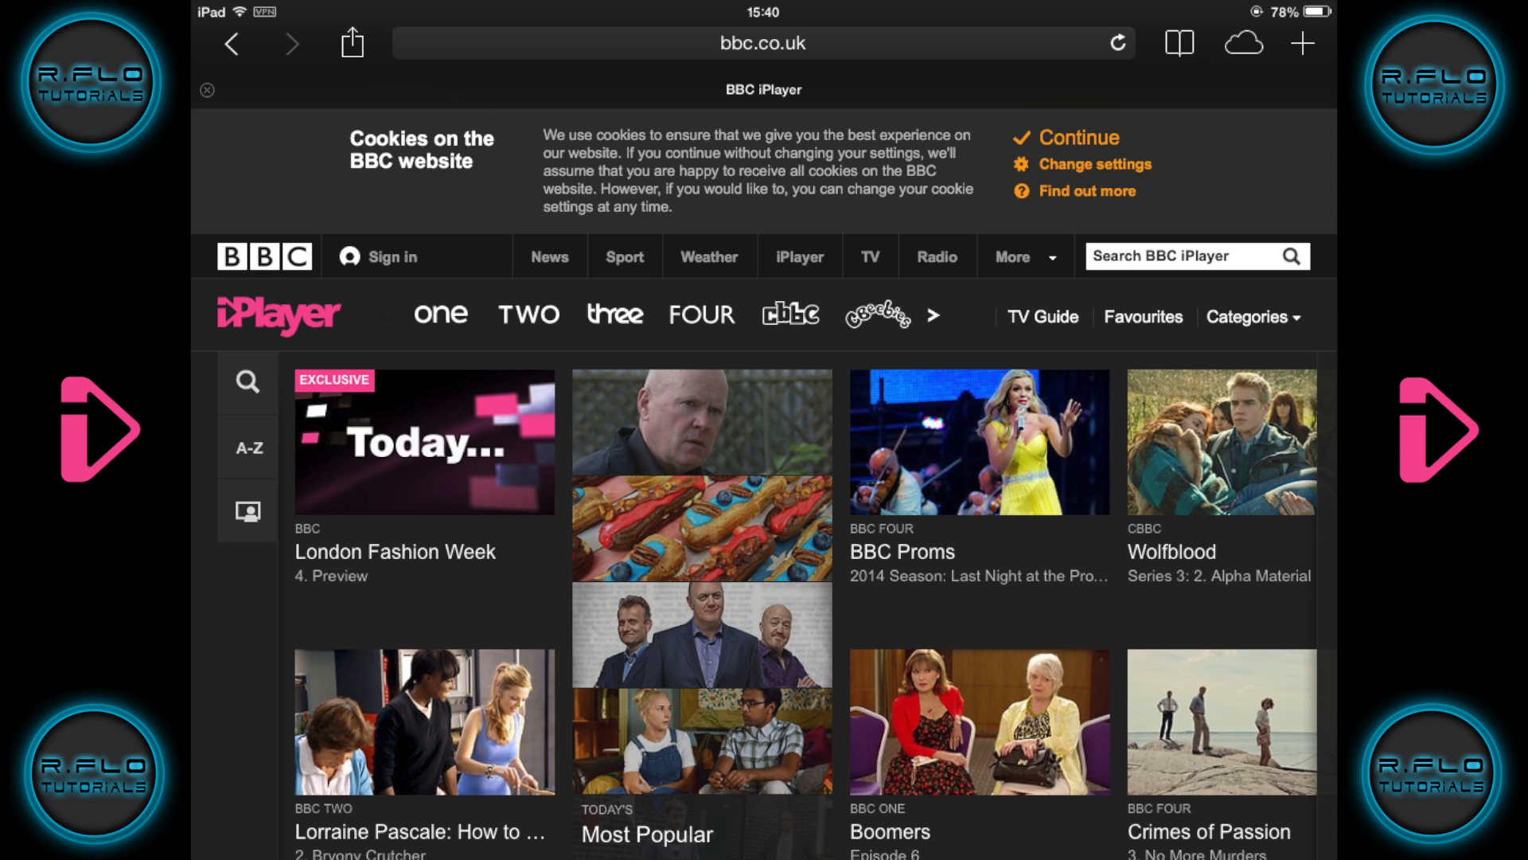
click(424, 721)
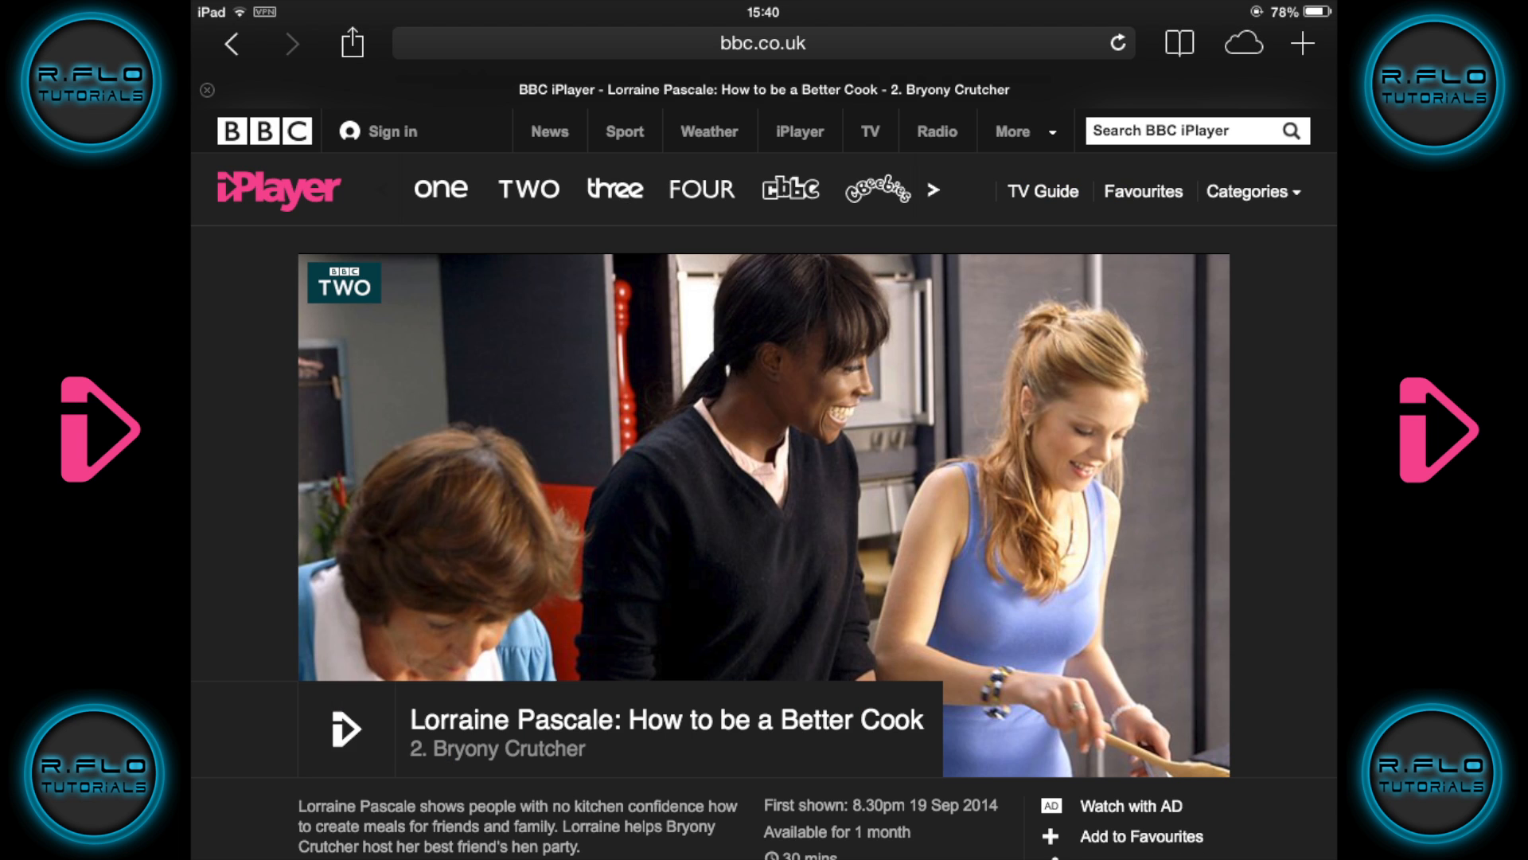